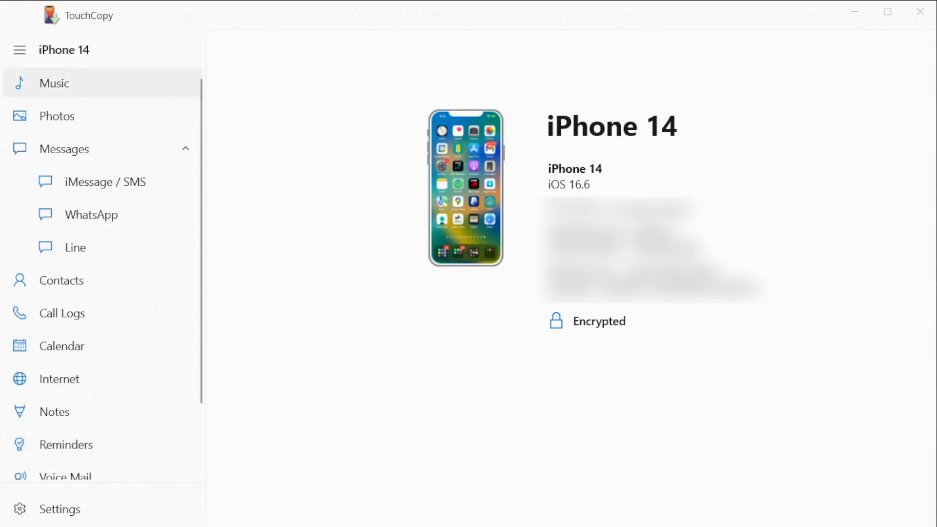
Collapse the Messages group and open the iPhone's Voice Memos section
left_click(64, 148)
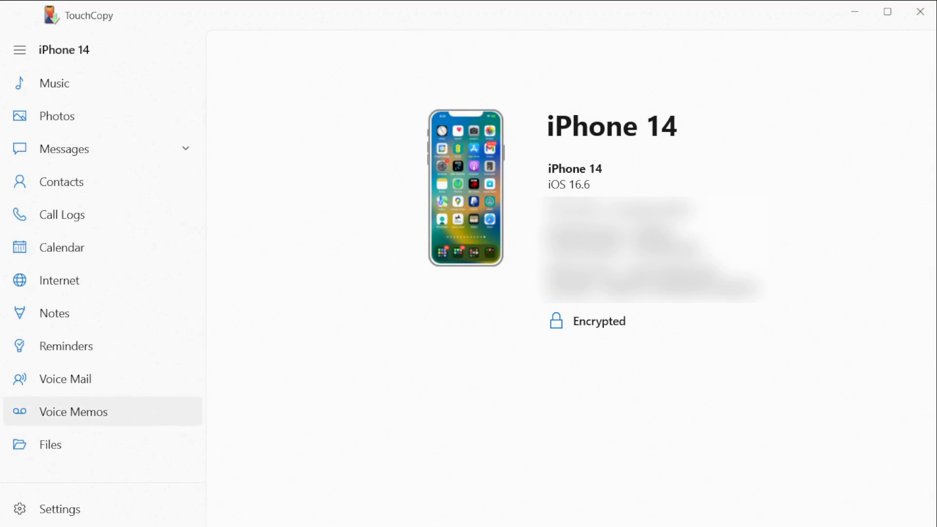
left_click(73, 411)
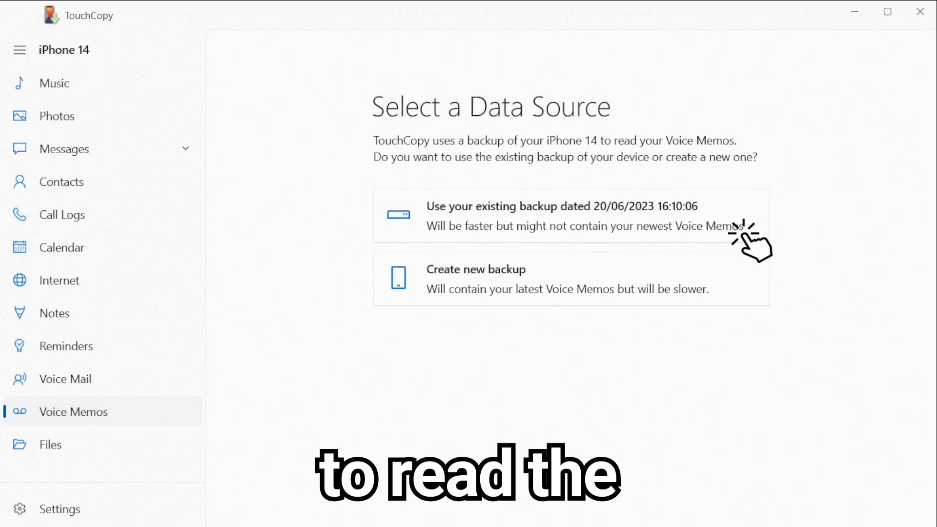
Read the memos from the existing backup and verify the backup password to unlock it
left_click(571, 217)
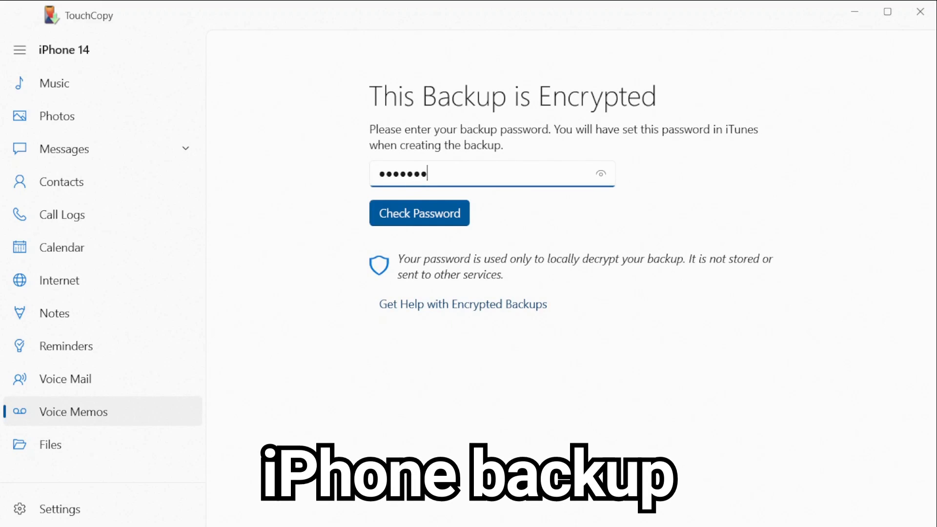
left_click(418, 213)
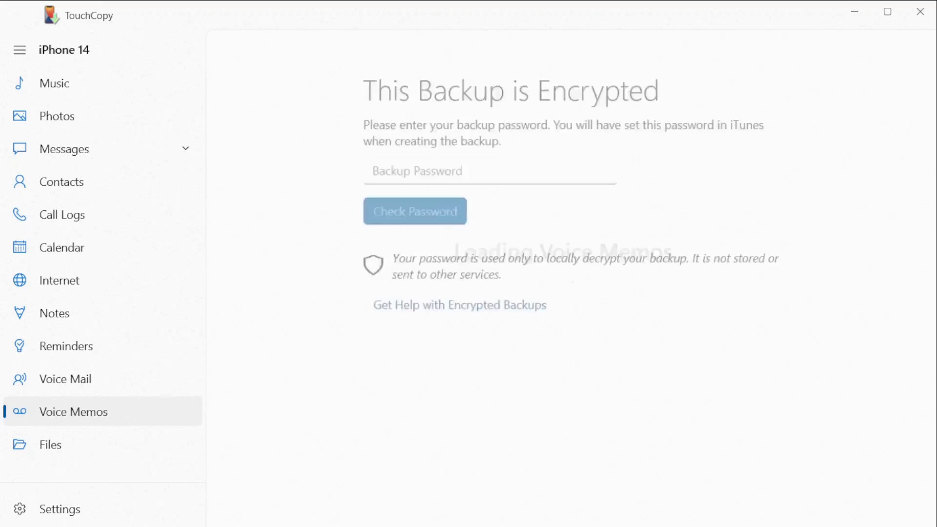
left_click(414, 211)
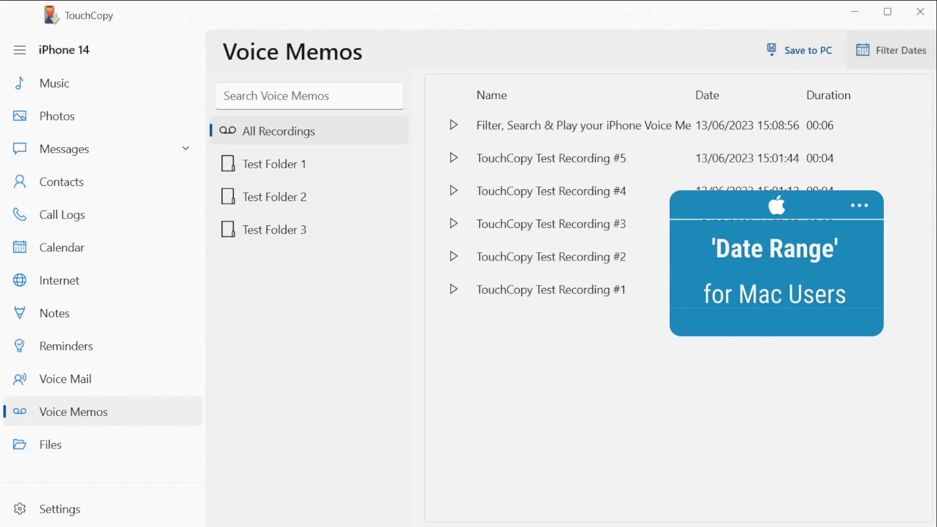
Filter the recordings to dates between 20/05/2023 and 20/06/2023
left_click(896, 50)
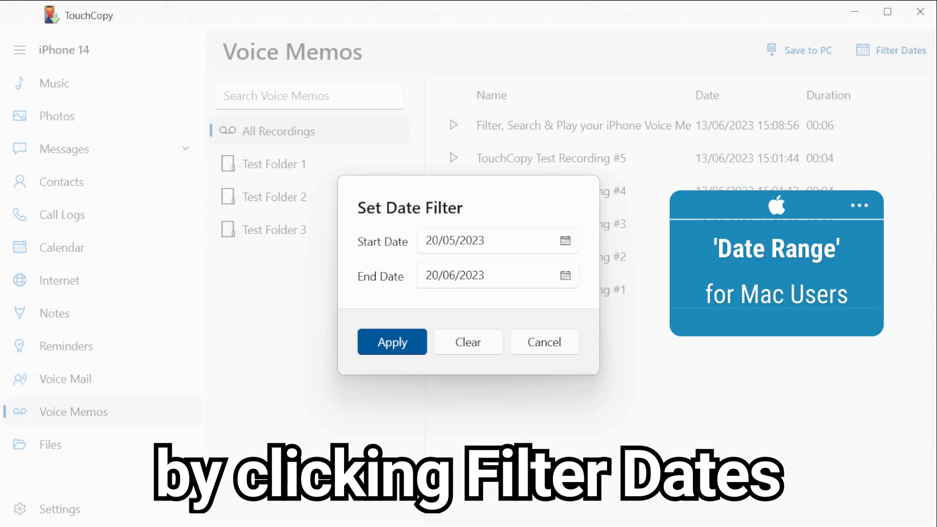
left_click(544, 342)
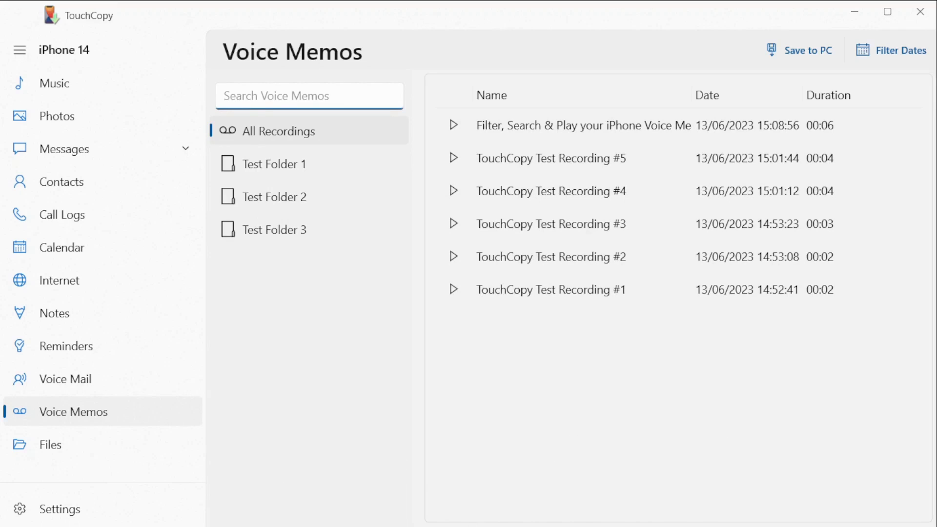
left_click(454, 125)
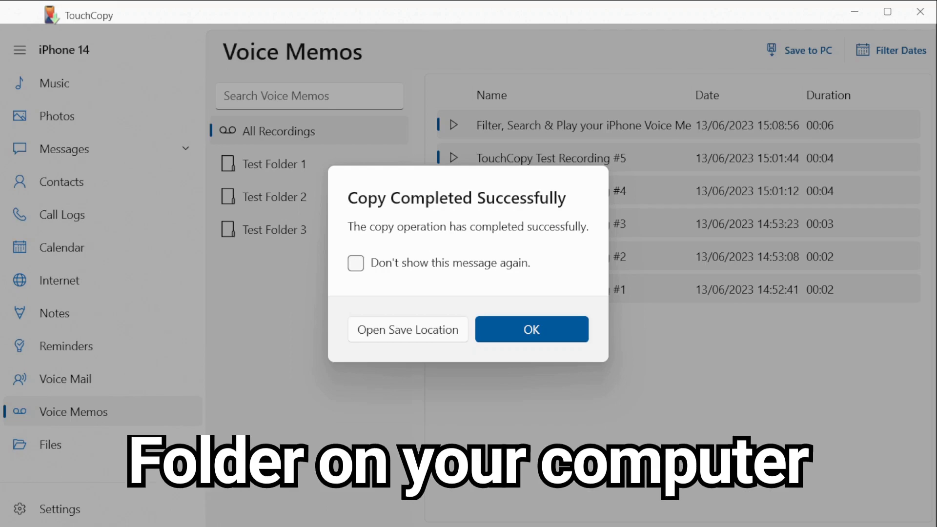
Dismiss the Copy Completed Successfully confirmation after saving the recordings to PC
left_click(531, 329)
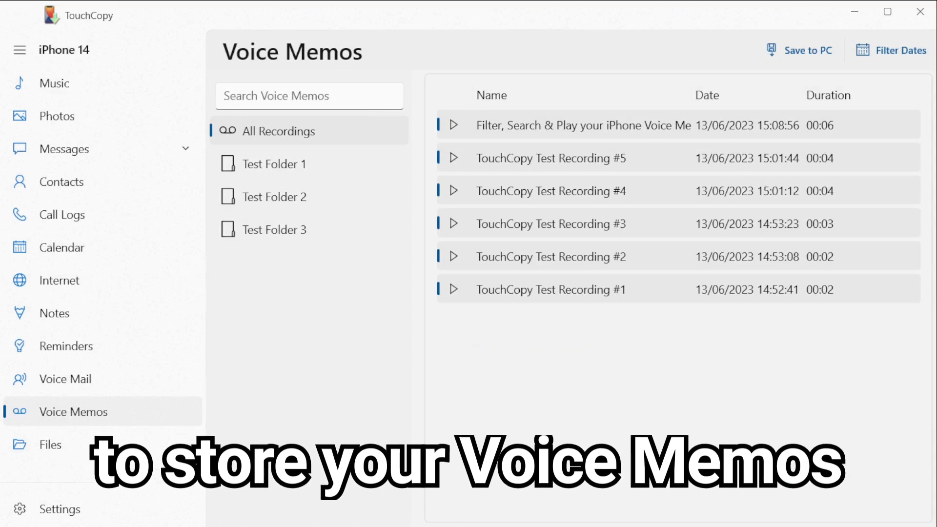